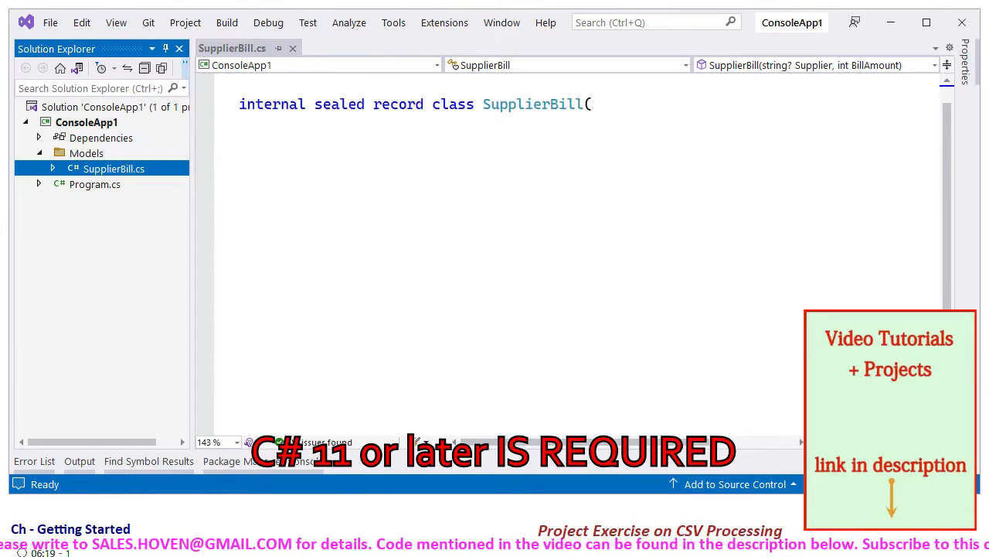
text(String? Supplier, int BillAmount);)
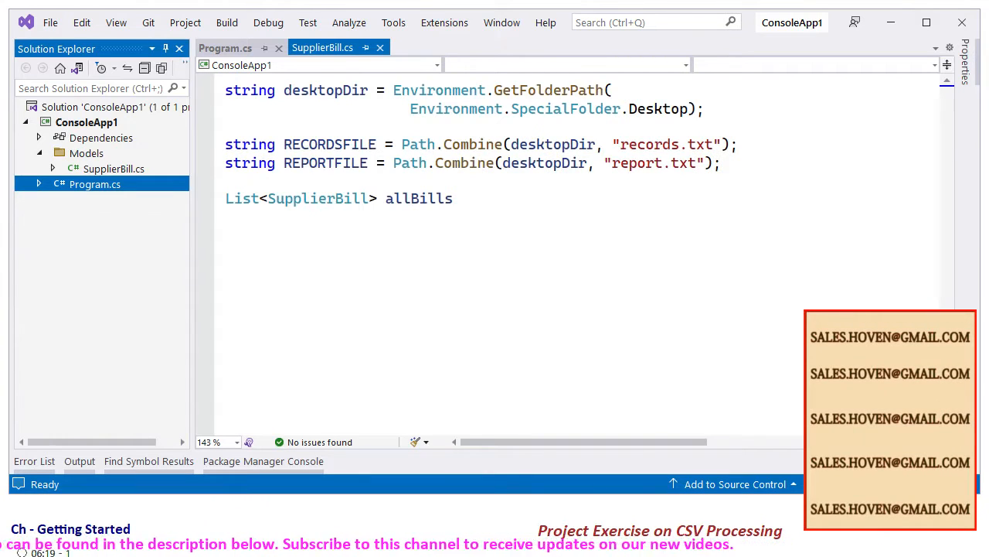
text(= new();)
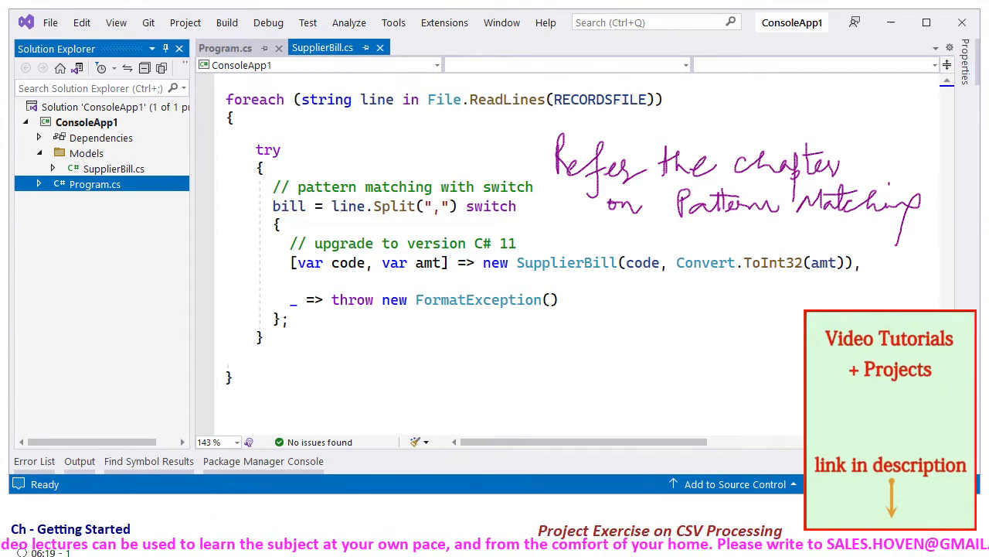
scroll(down, 3)
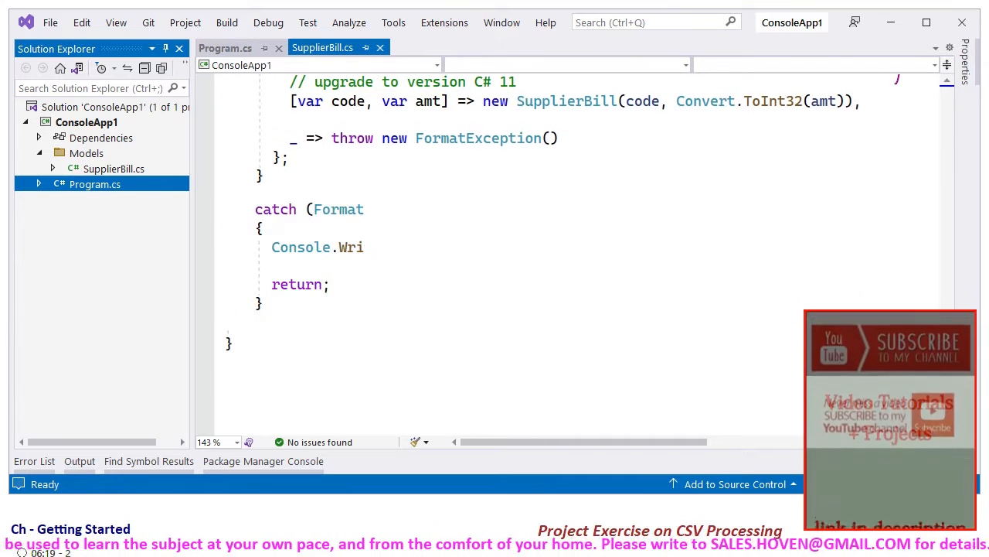